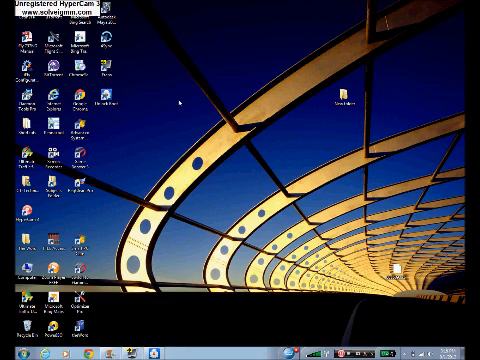
pyautogui.moveTo(176, 108)
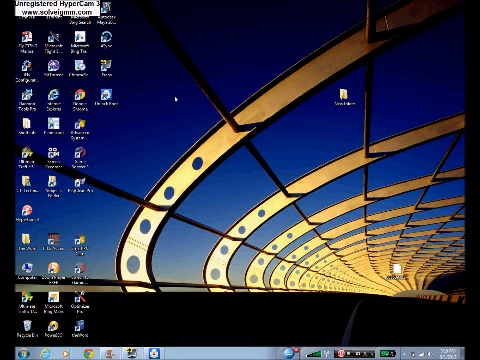
pyautogui.moveTo(172, 98)
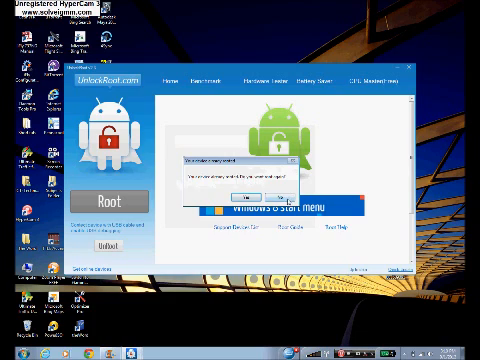
# Acknowledge the device-already-rooted message with OK, returning to the main rooting window
pyautogui.click(242, 186)
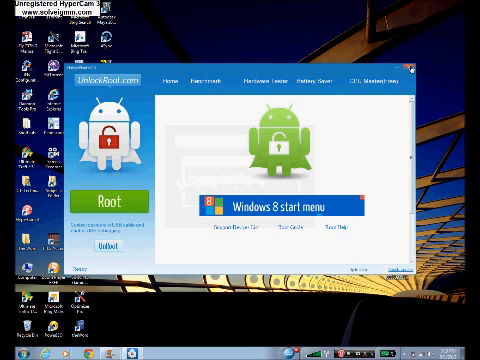